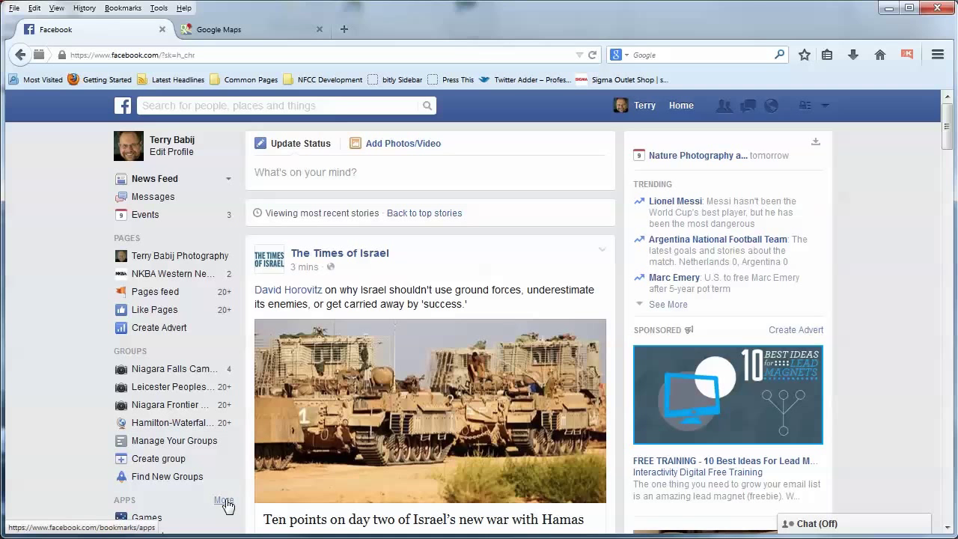
Step: Find the Woobox Custom Tab app by searching 'WooBox' from the Apps list
click(224, 500)
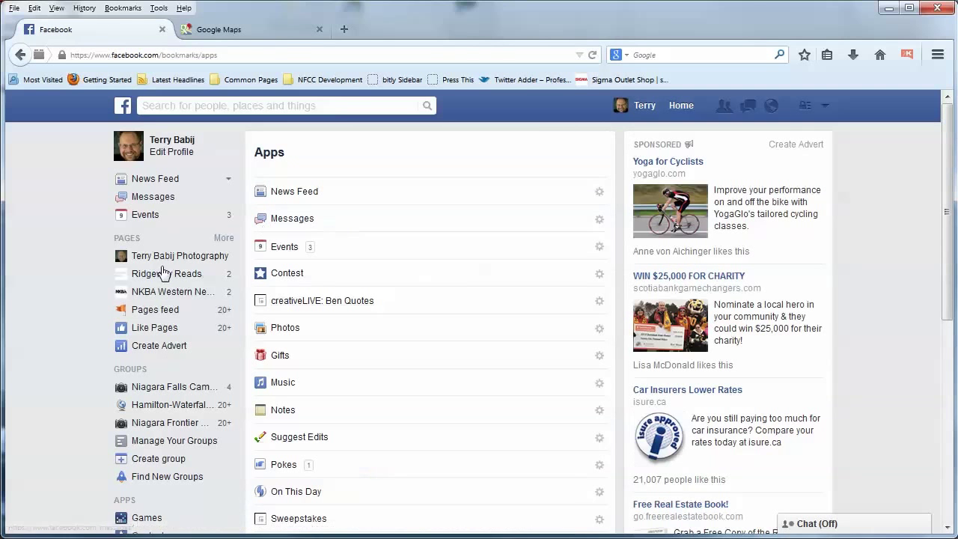
click(285, 105)
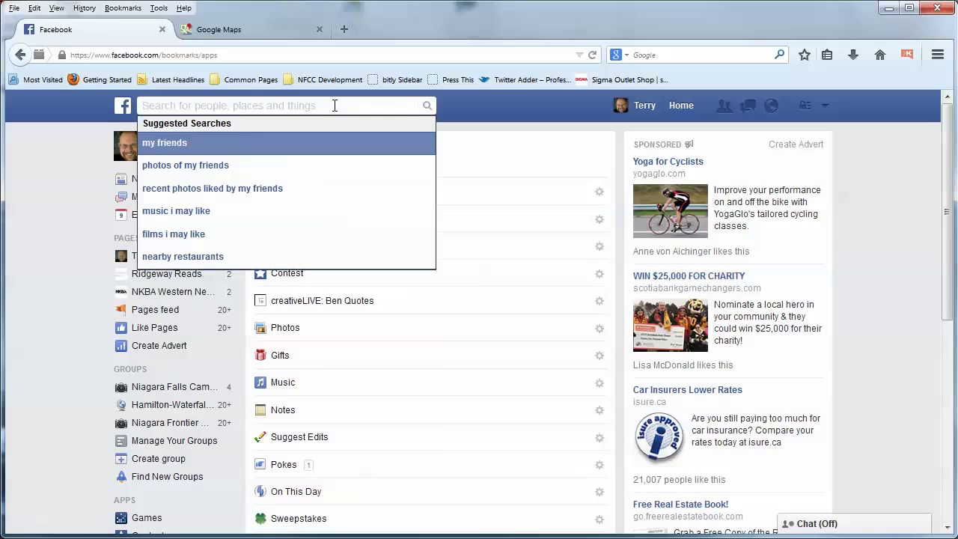
text(WooB)
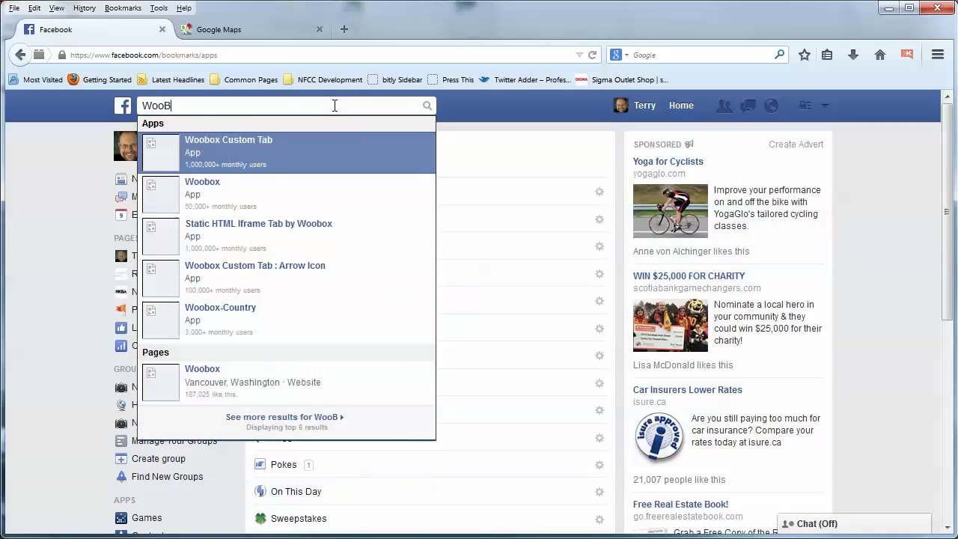
text(ox Custom Tab)
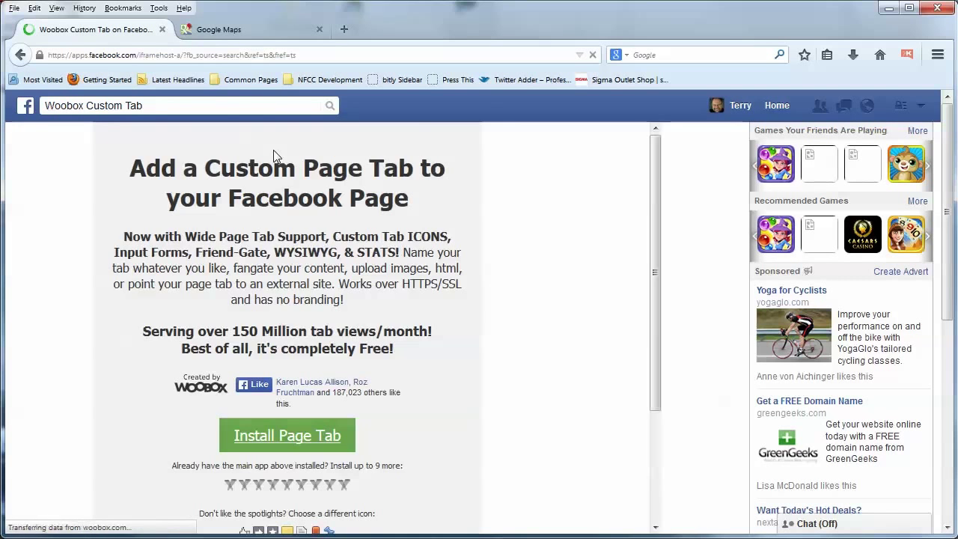
Step: Install the page tab onto the Terry Babij Photography page
click(287, 434)
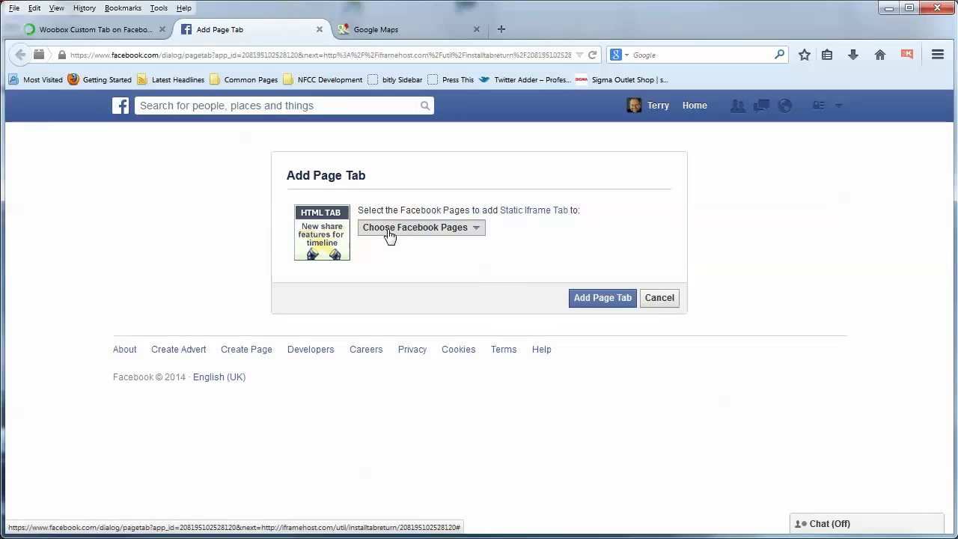
click(419, 227)
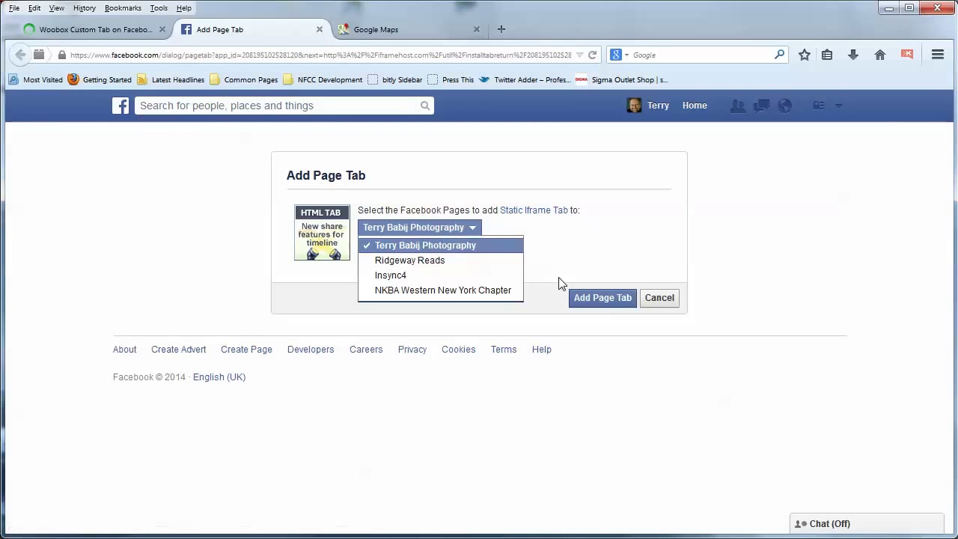
click(601, 297)
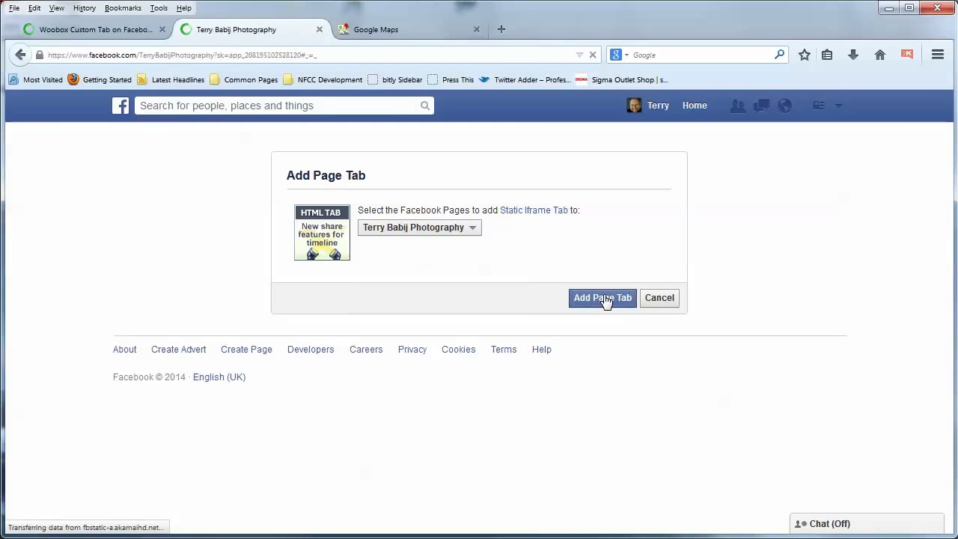
click(601, 296)
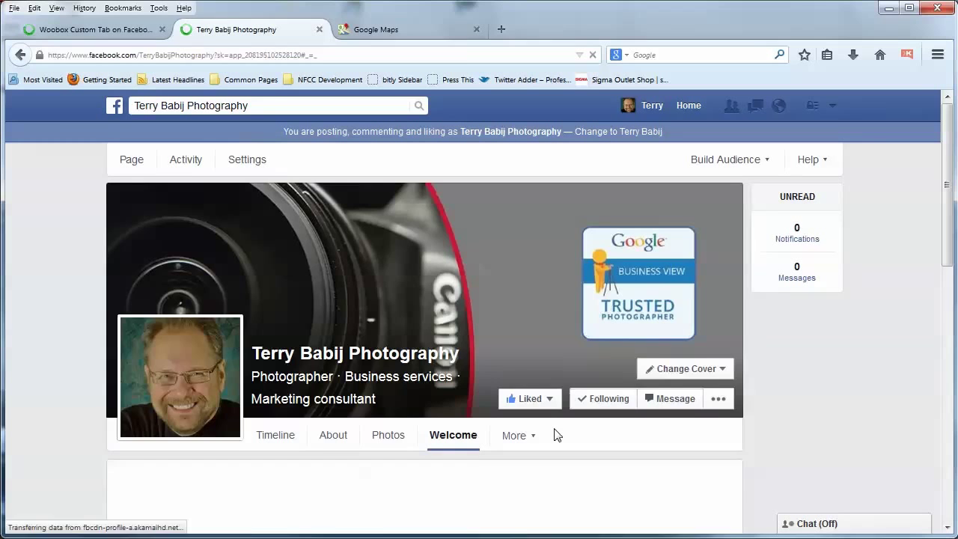
Step: Reach the Welcome tab's admin settings with HTML as the page source
scroll(down, 3)
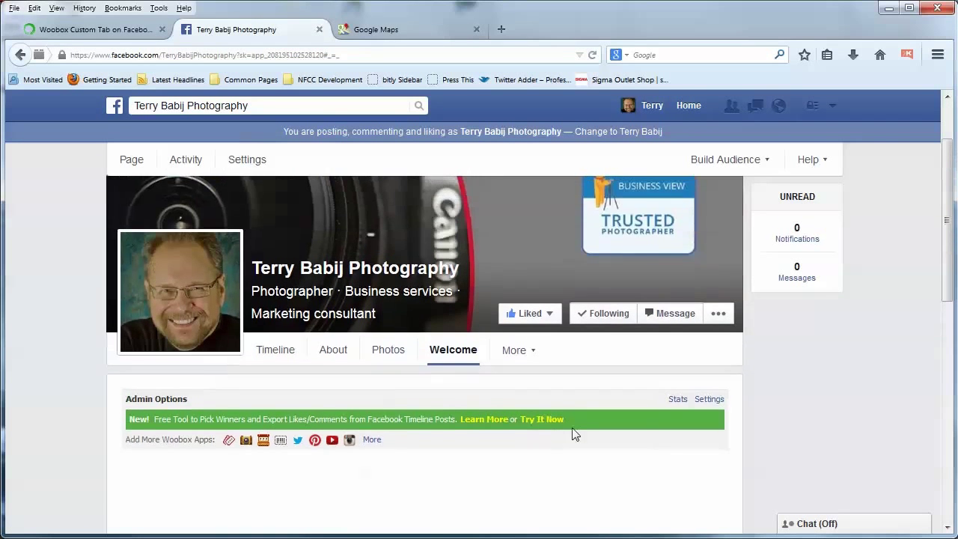
click(541, 419)
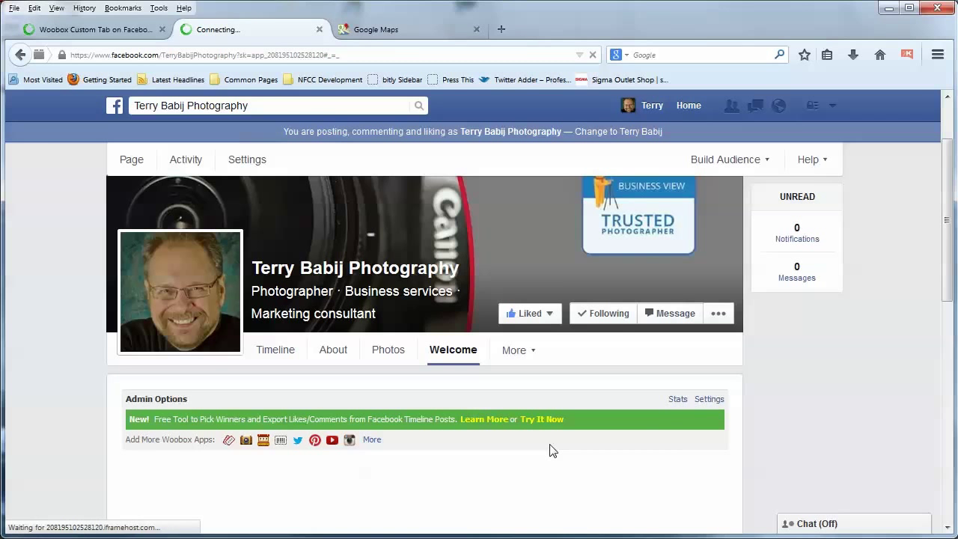
click(709, 398)
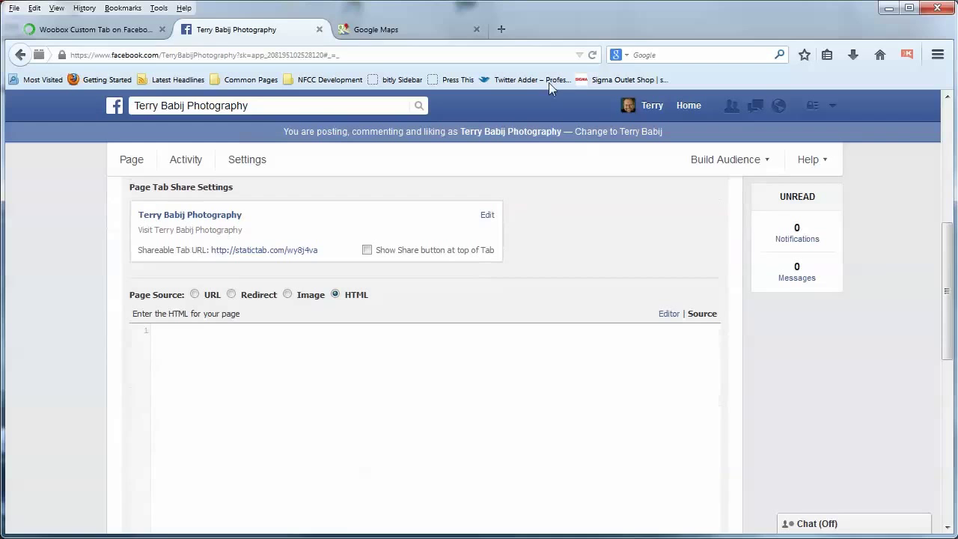
mouse_move(374, 36)
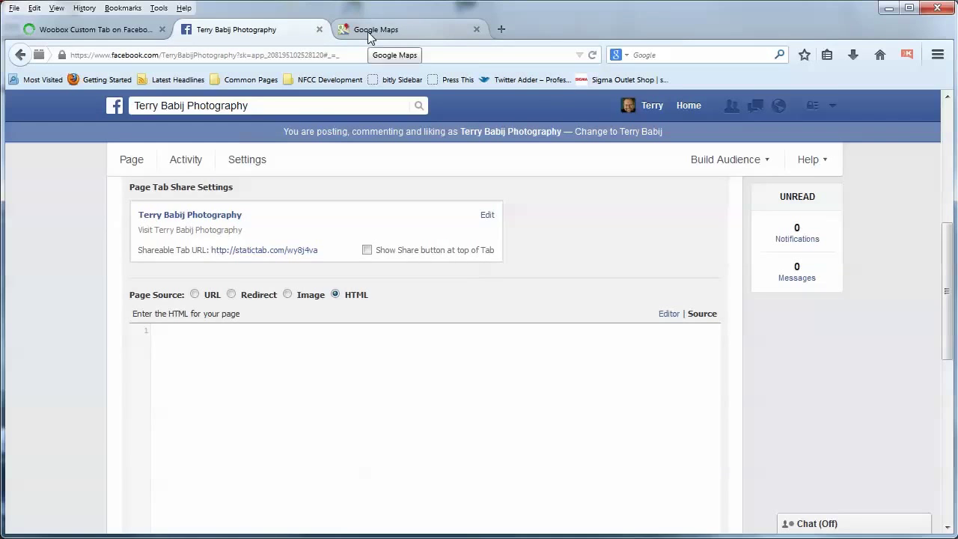
Step: Show Mill Greenhouses (Ridgeway) in Google Maps and return to classic maps
click(375, 30)
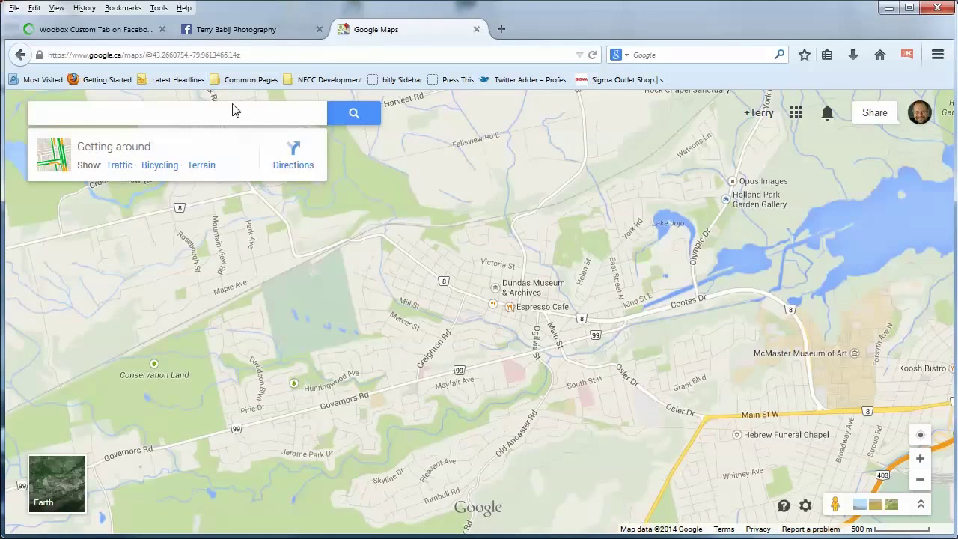
click(177, 112)
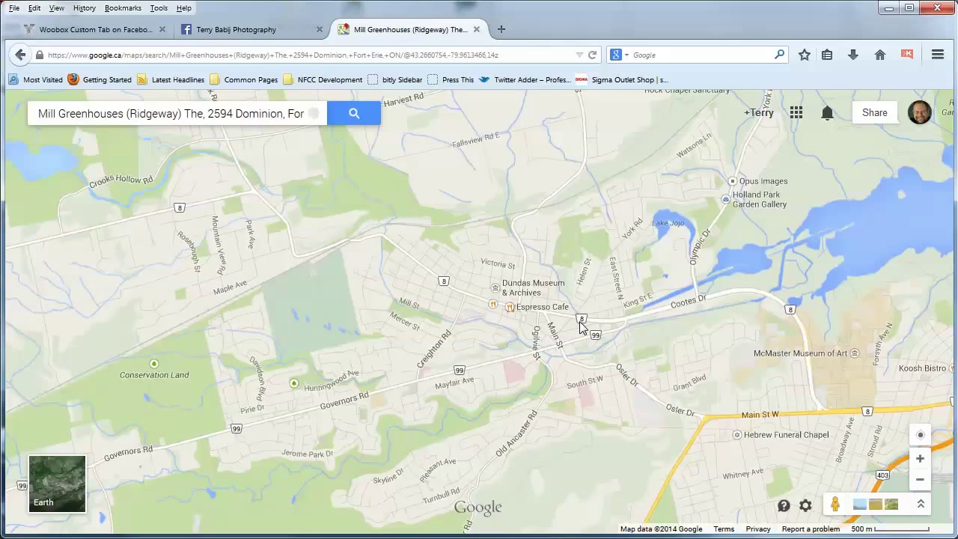
click(353, 114)
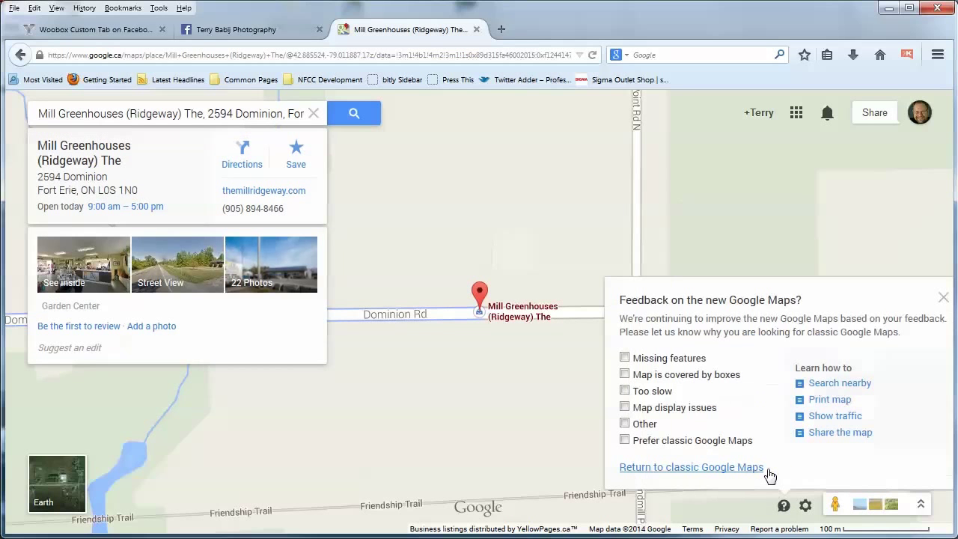
click(691, 466)
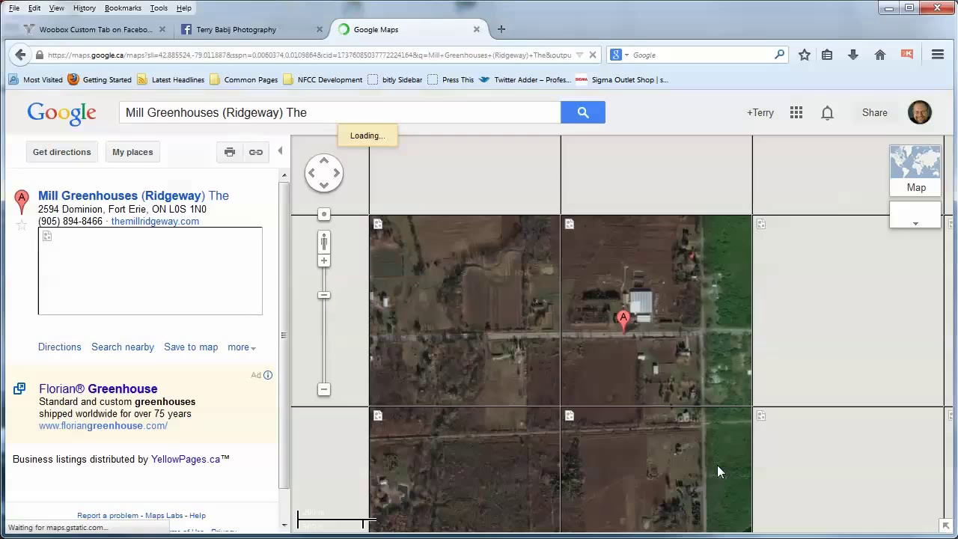
Step: Bring up the link and embed HTML panel for the greenhouse map
click(622, 320)
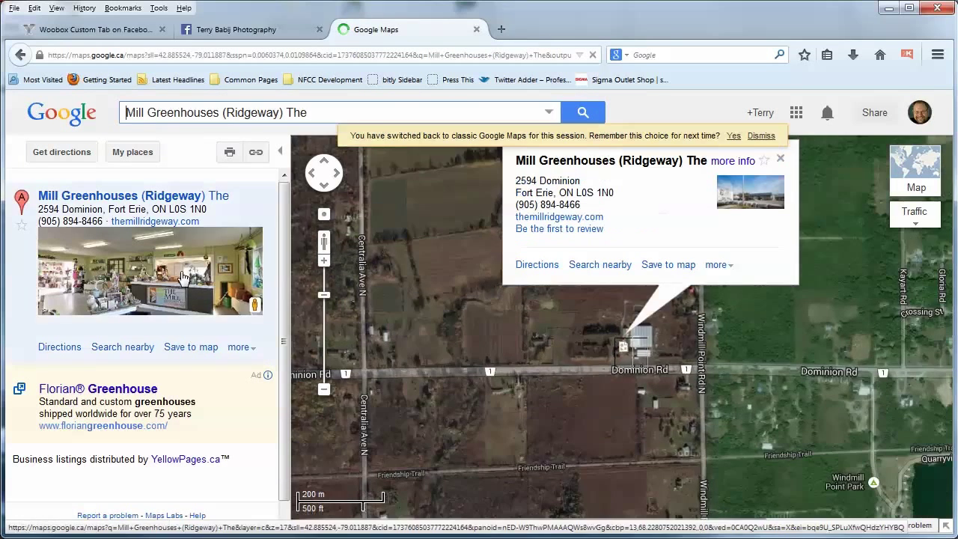
click(256, 153)
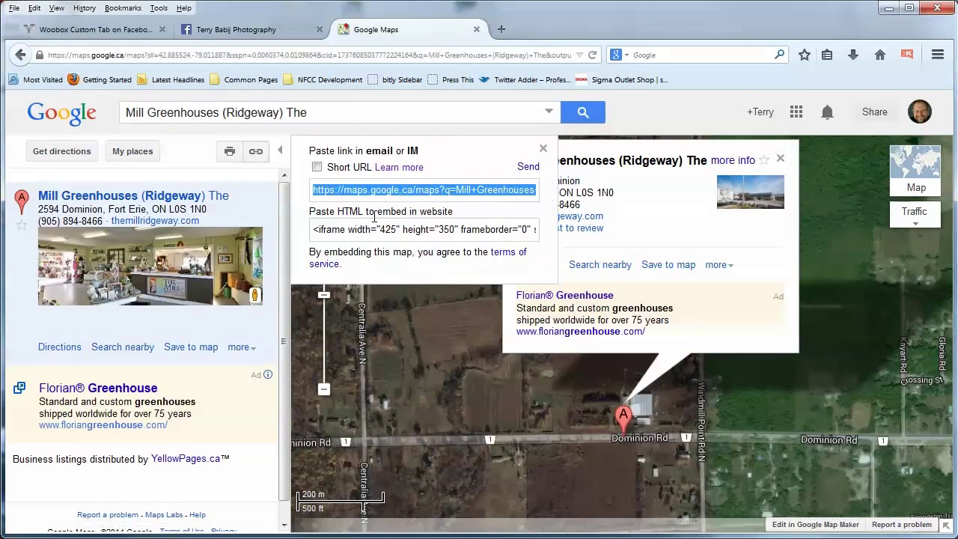
mouse_move(472, 382)
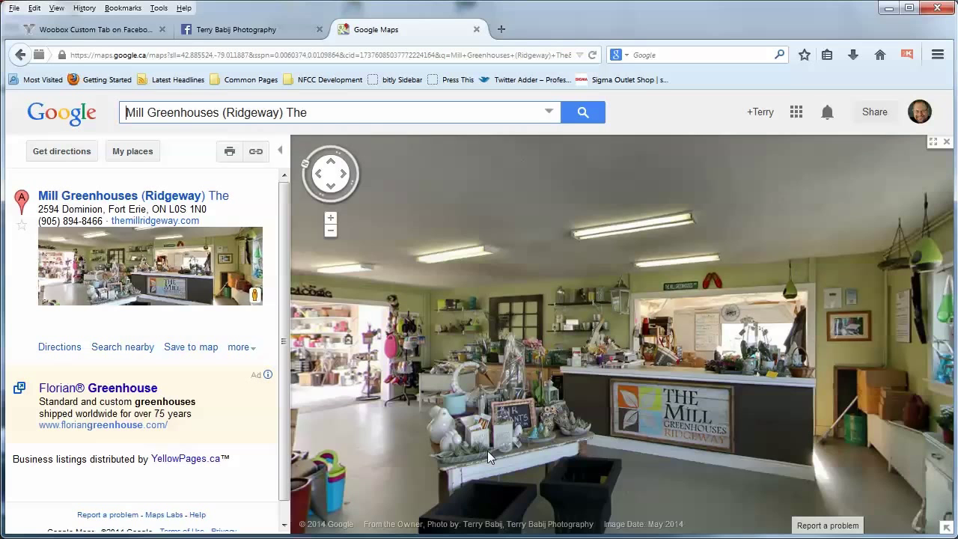
mouse_move(658, 485)
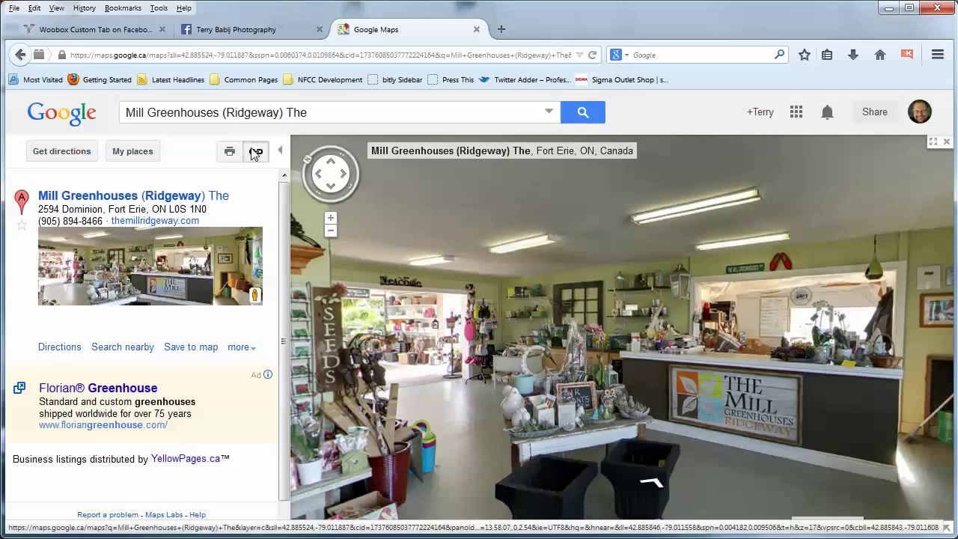
Step: Get the embed HTML code for the greenhouse interior Street View
click(256, 151)
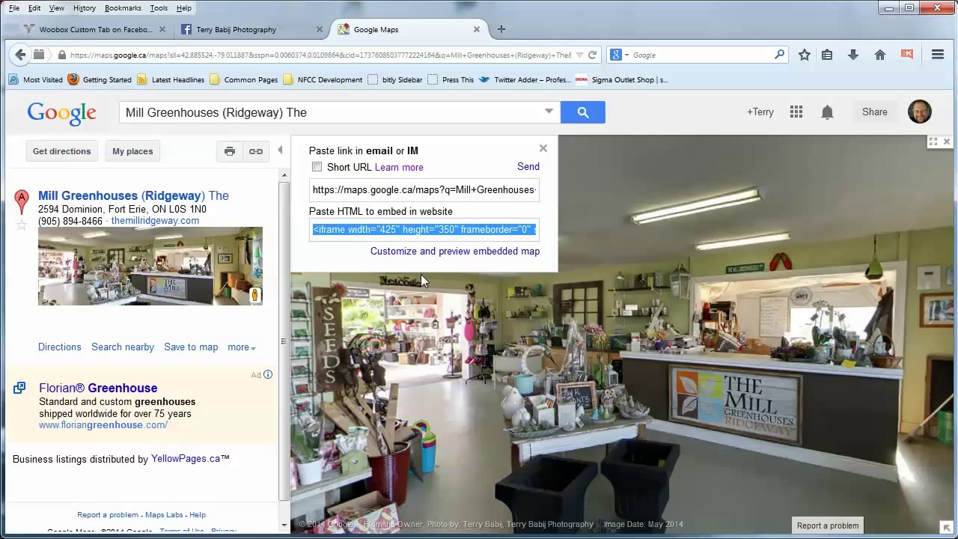
mouse_move(240, 30)
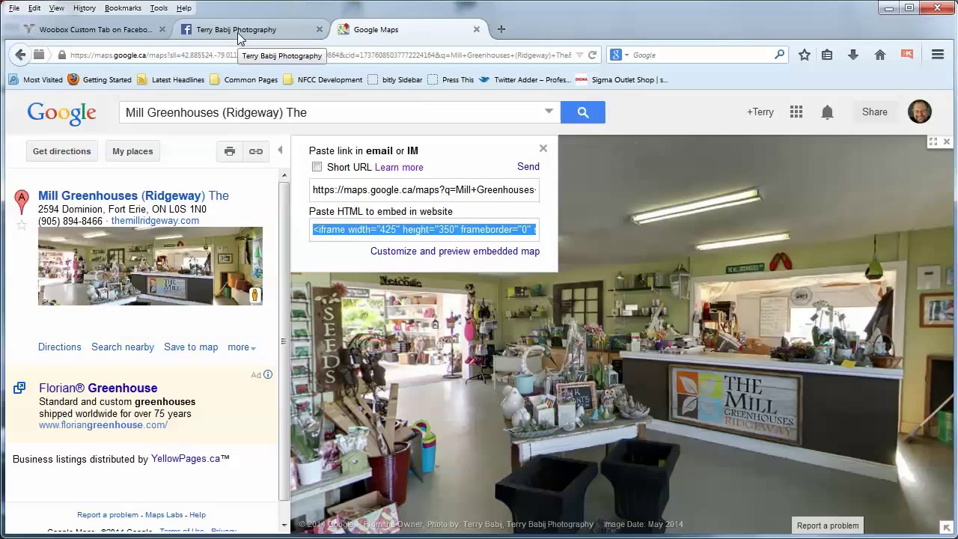
Step: Paste the embed code into the tab HTML and name the tab Virtual Tour
click(240, 30)
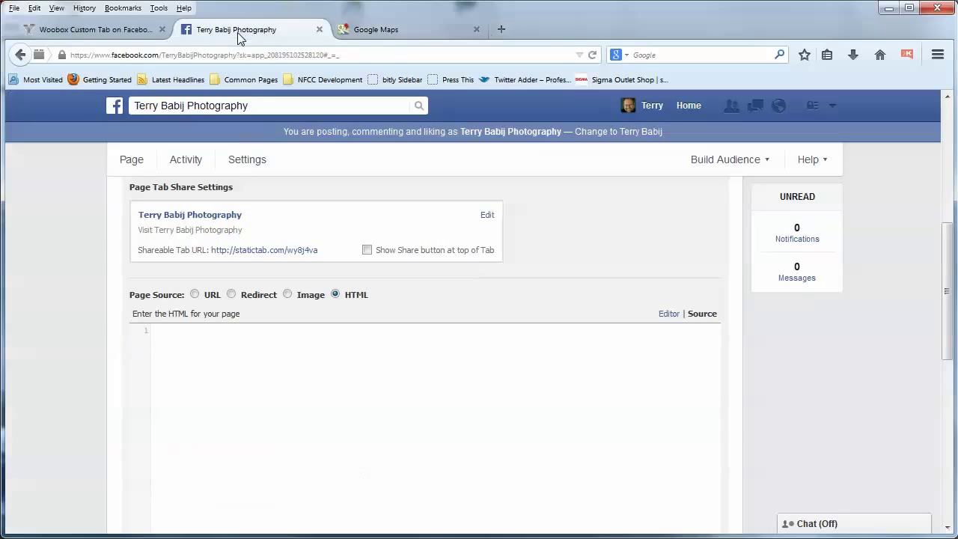
right_click(230, 344)
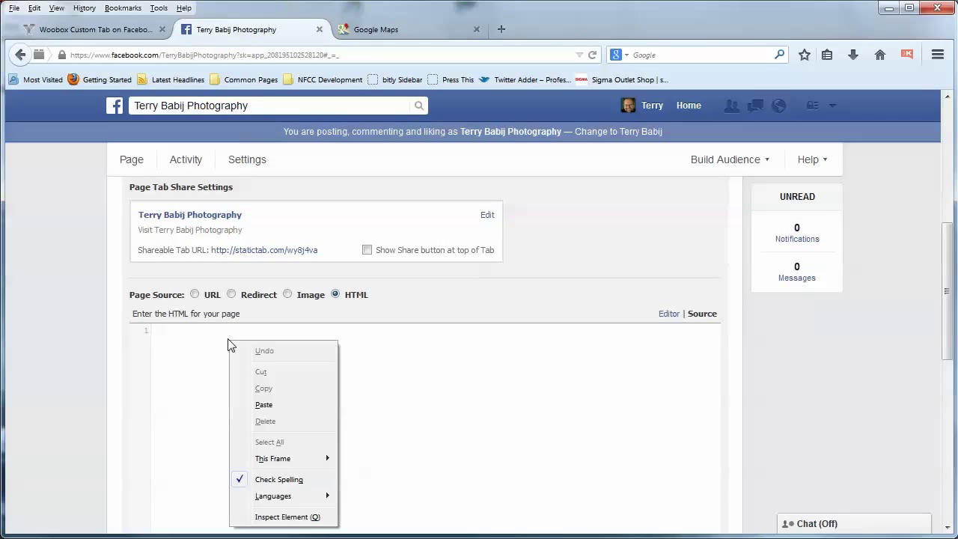
mouse_move(277, 404)
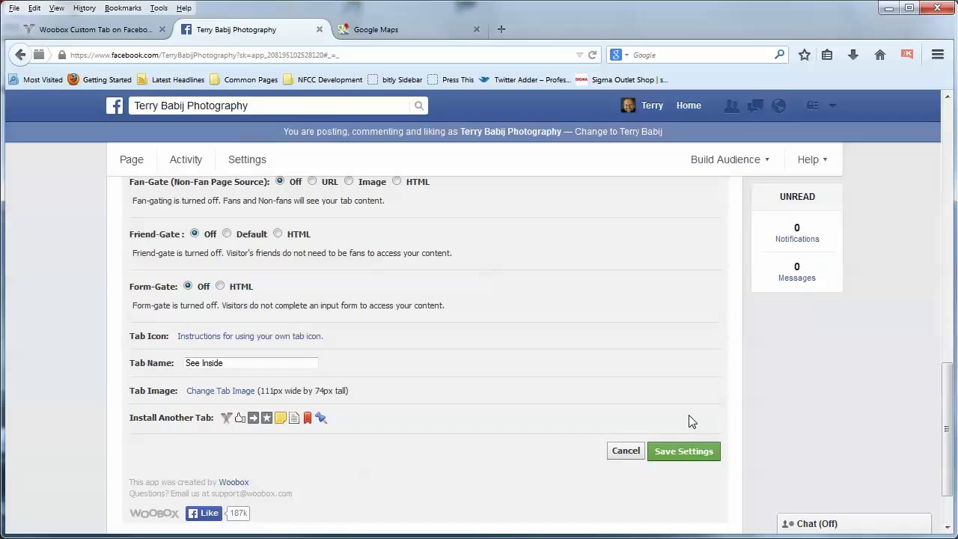
scroll(up, 3)
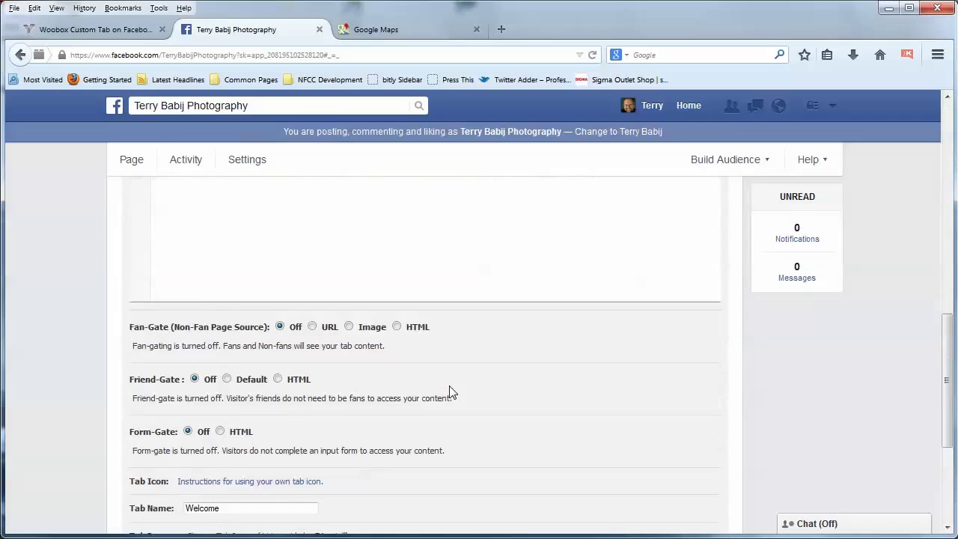
scroll(down, 3)
text(V)
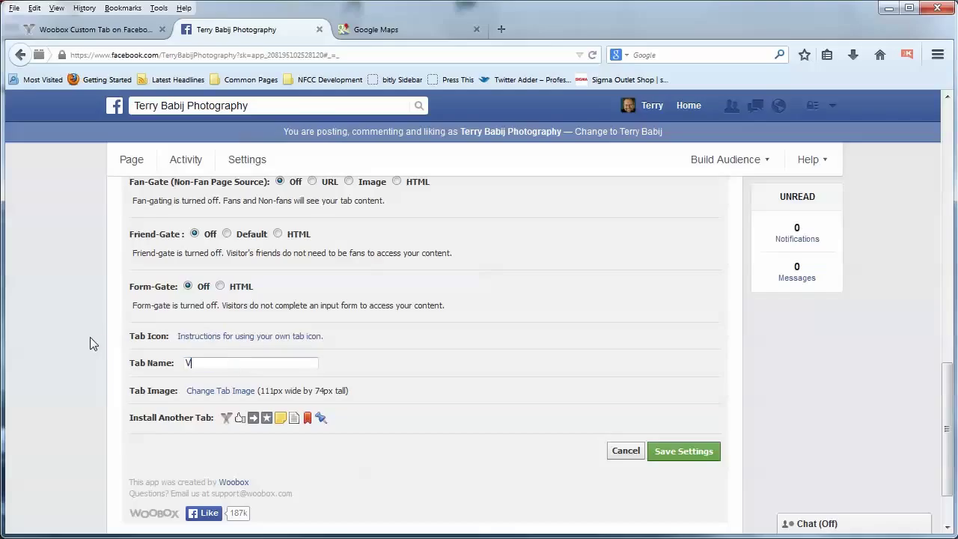
text(irtual)
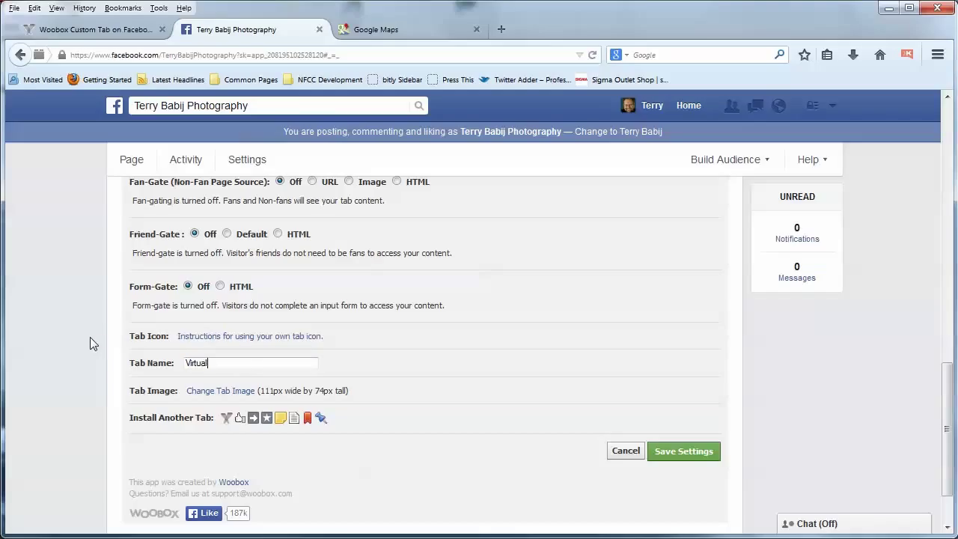
text(Tou)
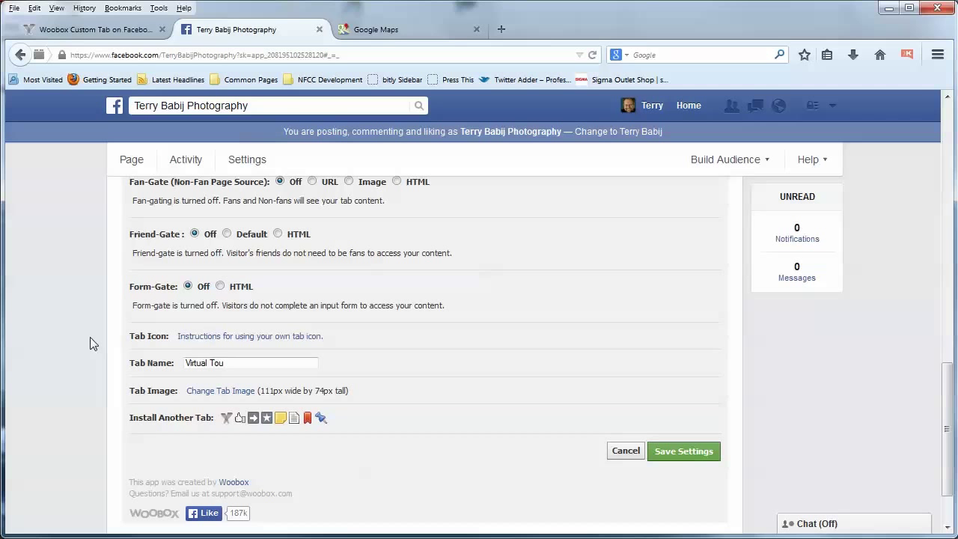
text(r)
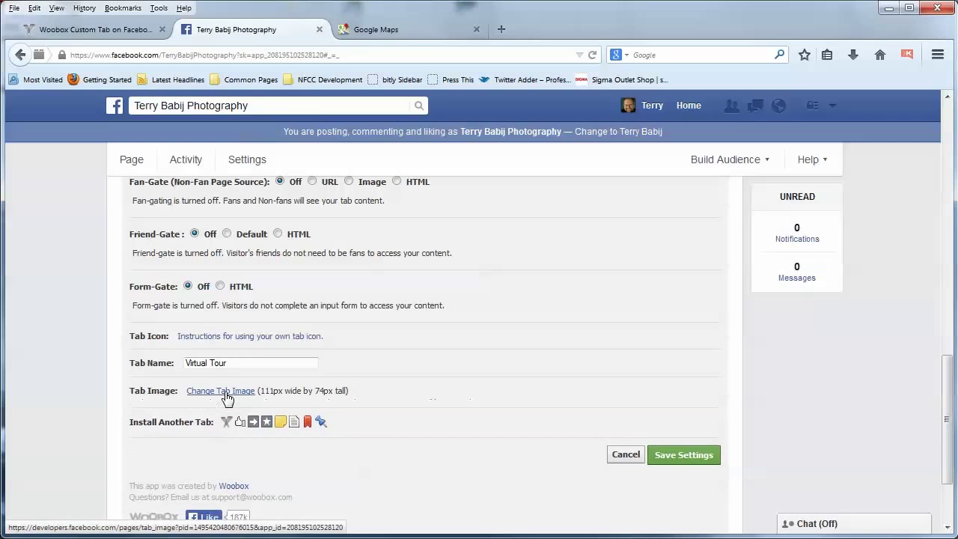
Step: Set Tour Thumb.jpg as the tab image and save the tab settings
click(220, 389)
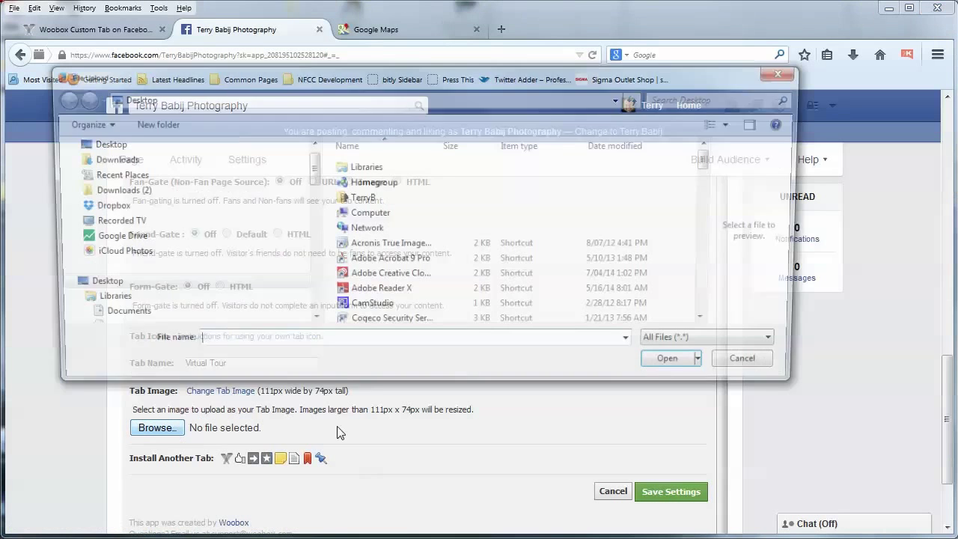
click(665, 358)
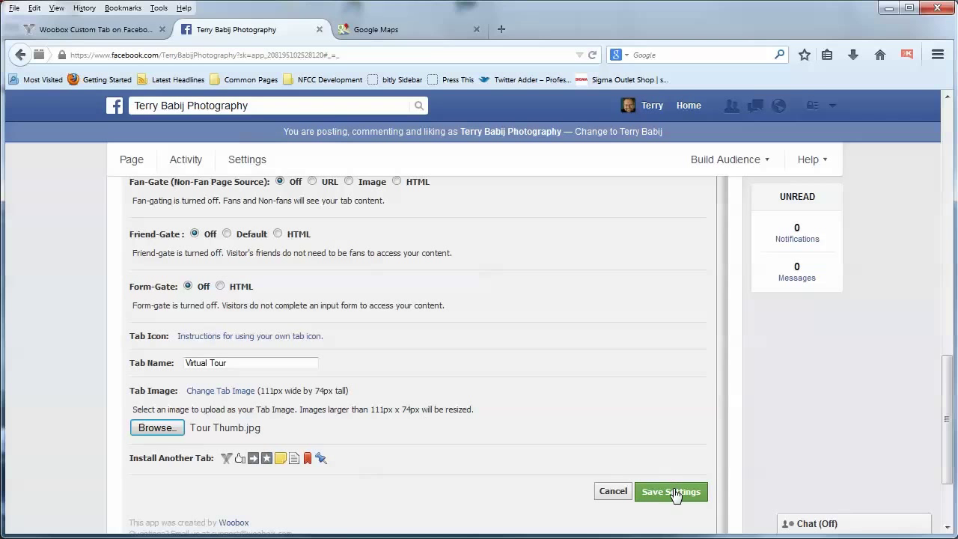
click(670, 491)
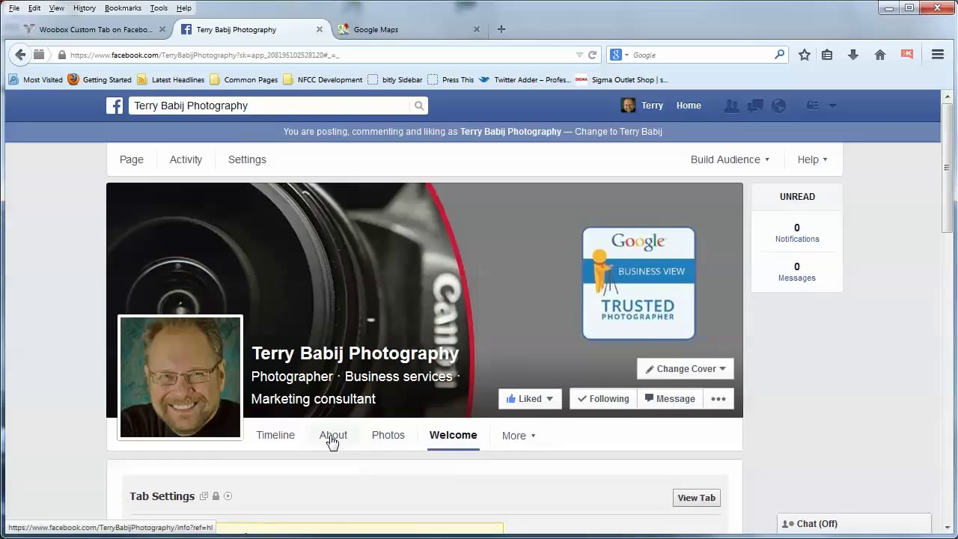
Step: Reorder the page tabs so Virtual Tour sits below About and save
click(276, 433)
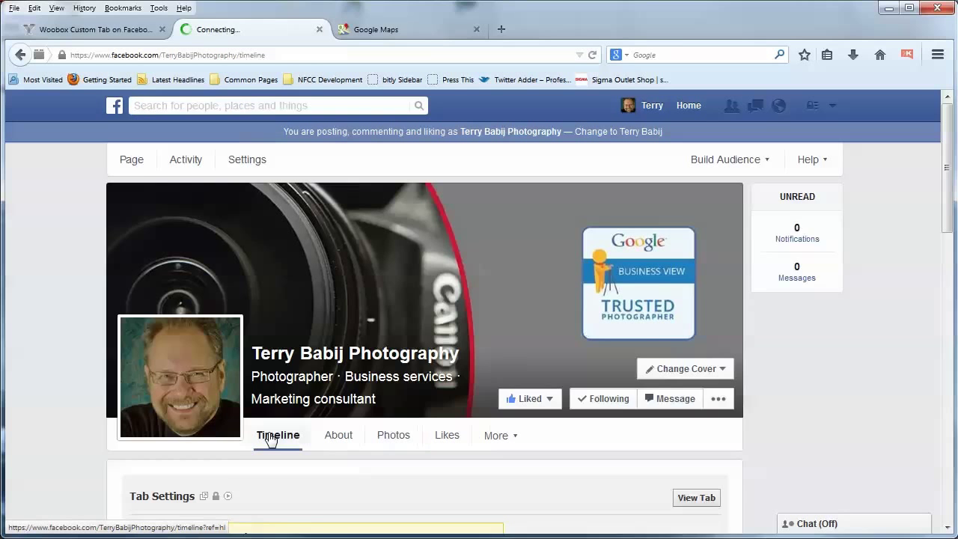
click(497, 434)
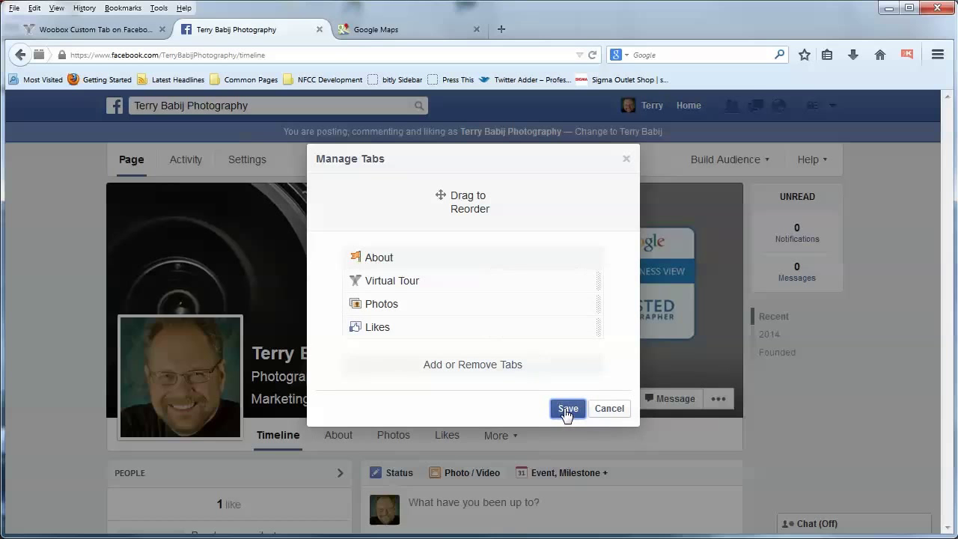
click(567, 407)
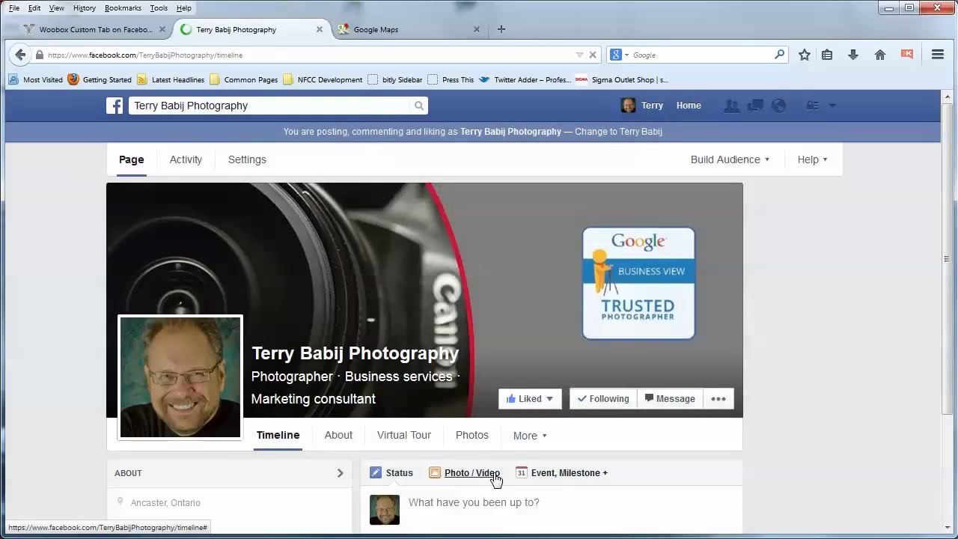
scroll(down, 3)
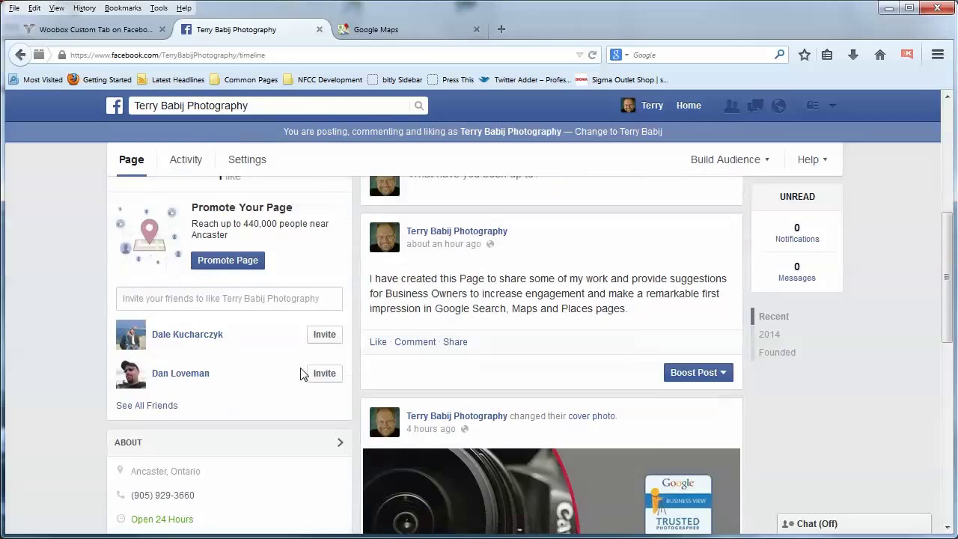
scroll(down, 3)
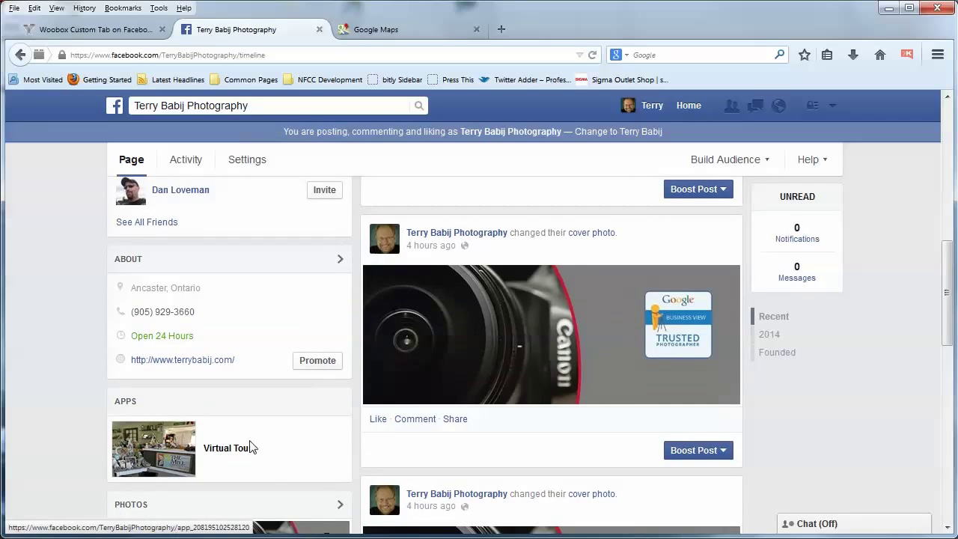
scroll(up, 3)
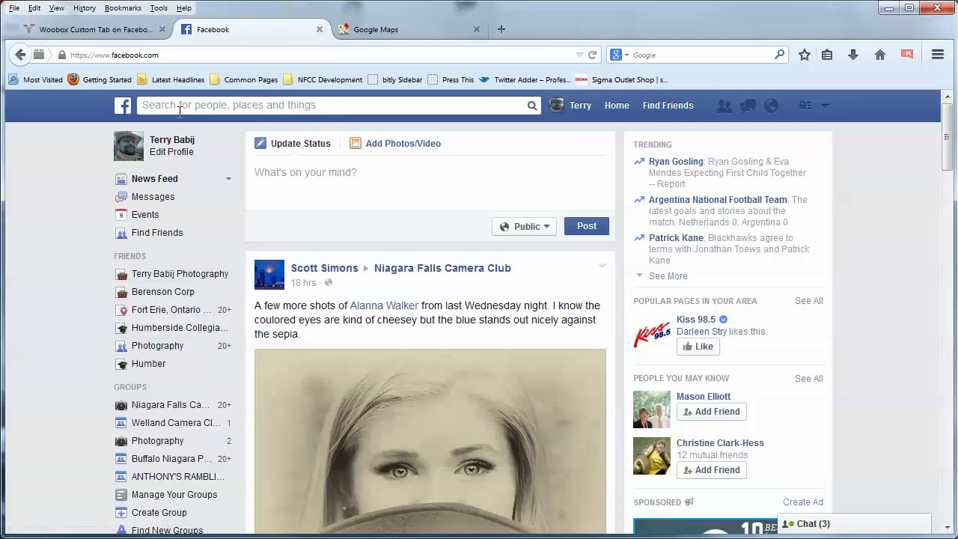
Step: Visit the Terry Babij page via search and view its Virtual Tour Street View
text(Terry Babij)
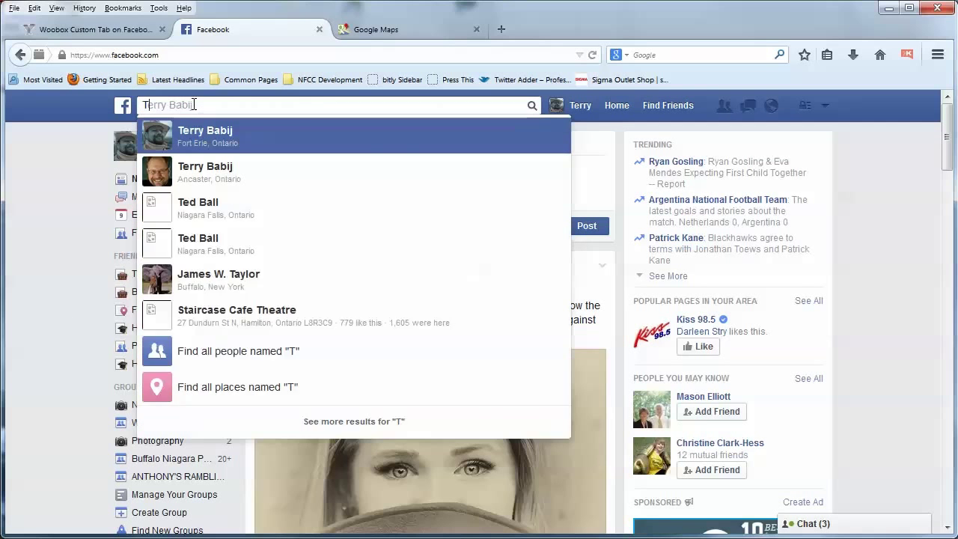
text(erry)
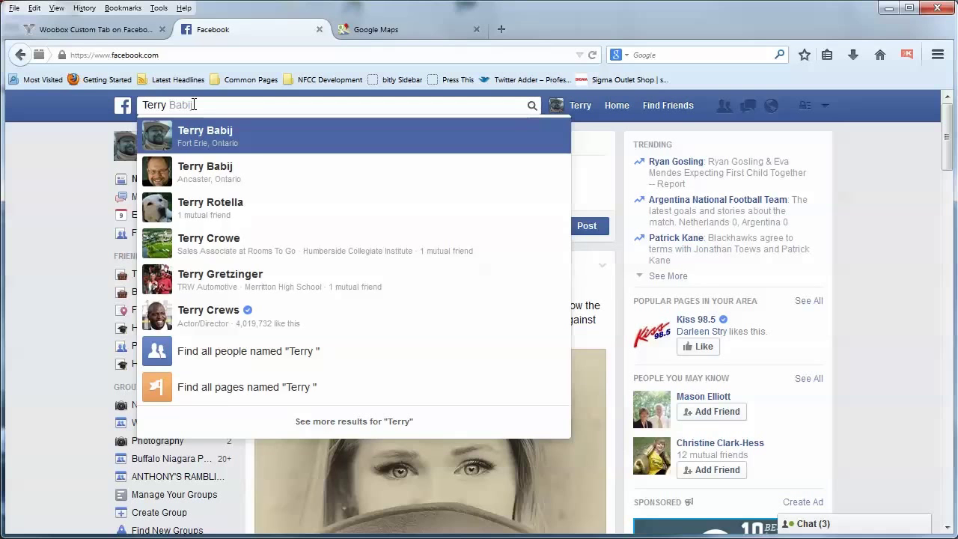
text(j Photography)
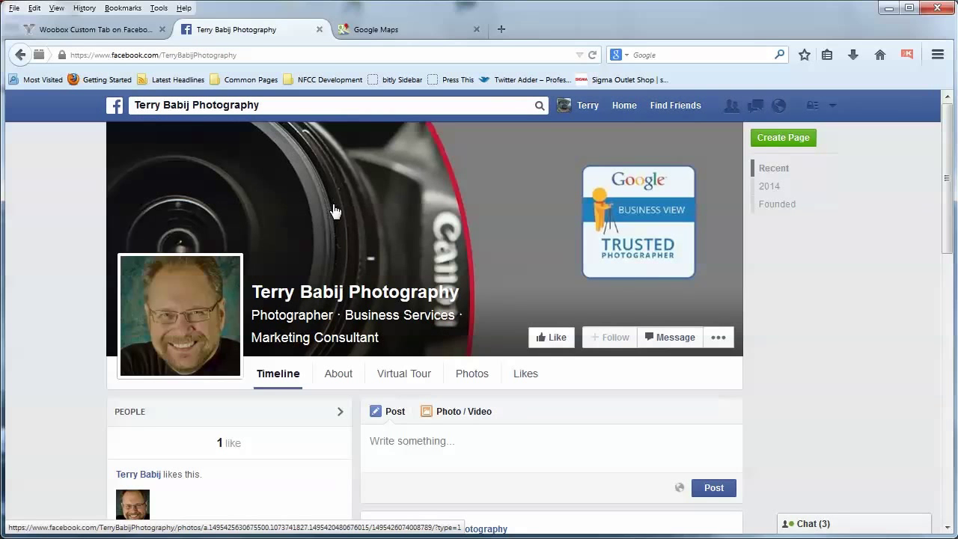
scroll(down, 3)
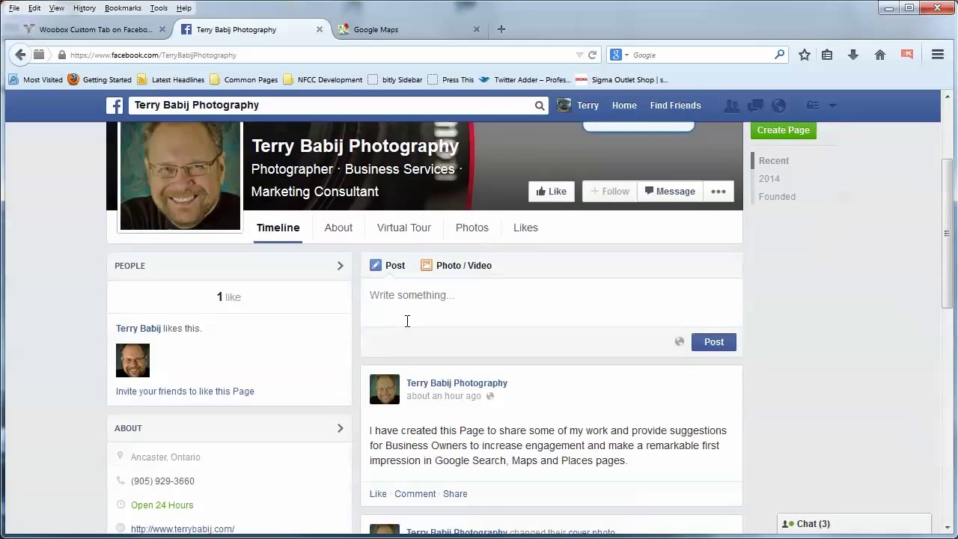
click(403, 227)
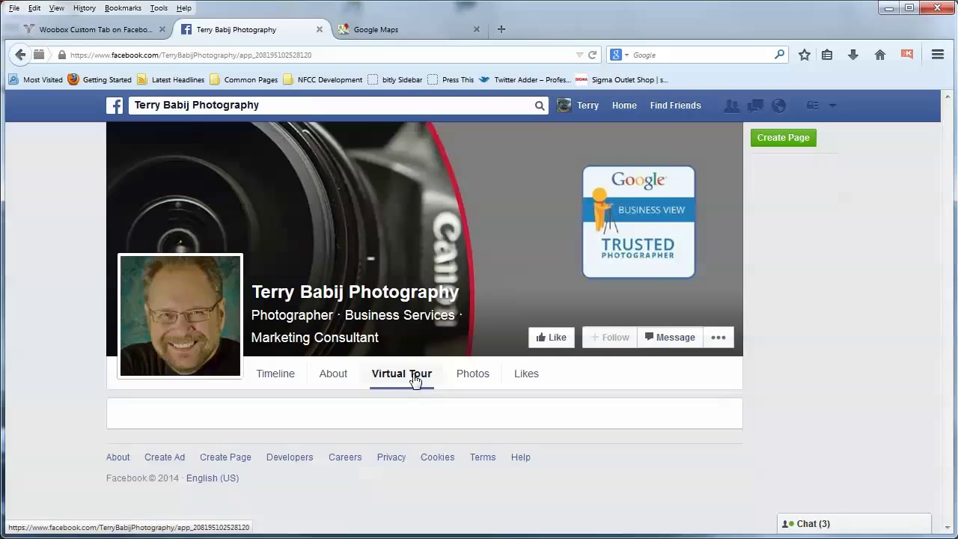
click(401, 374)
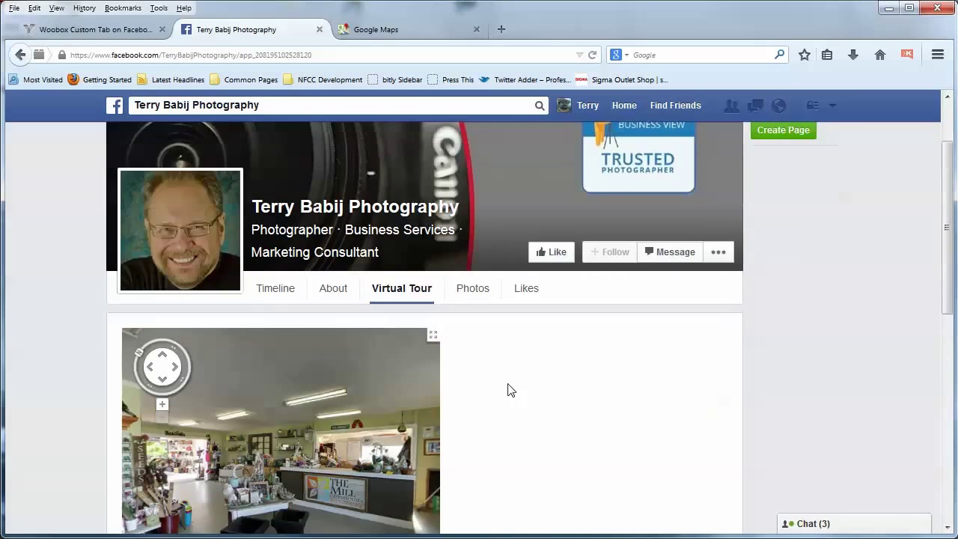
scroll(down, 3)
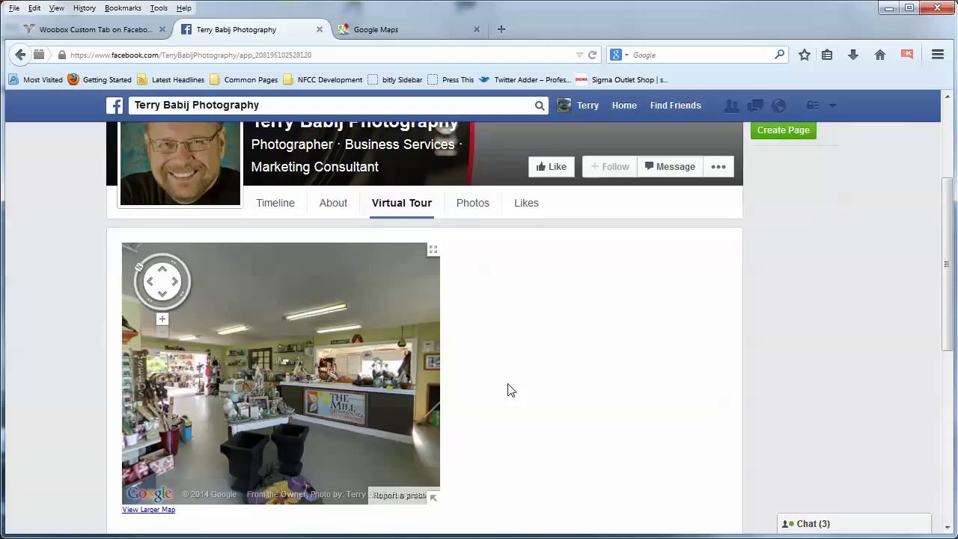